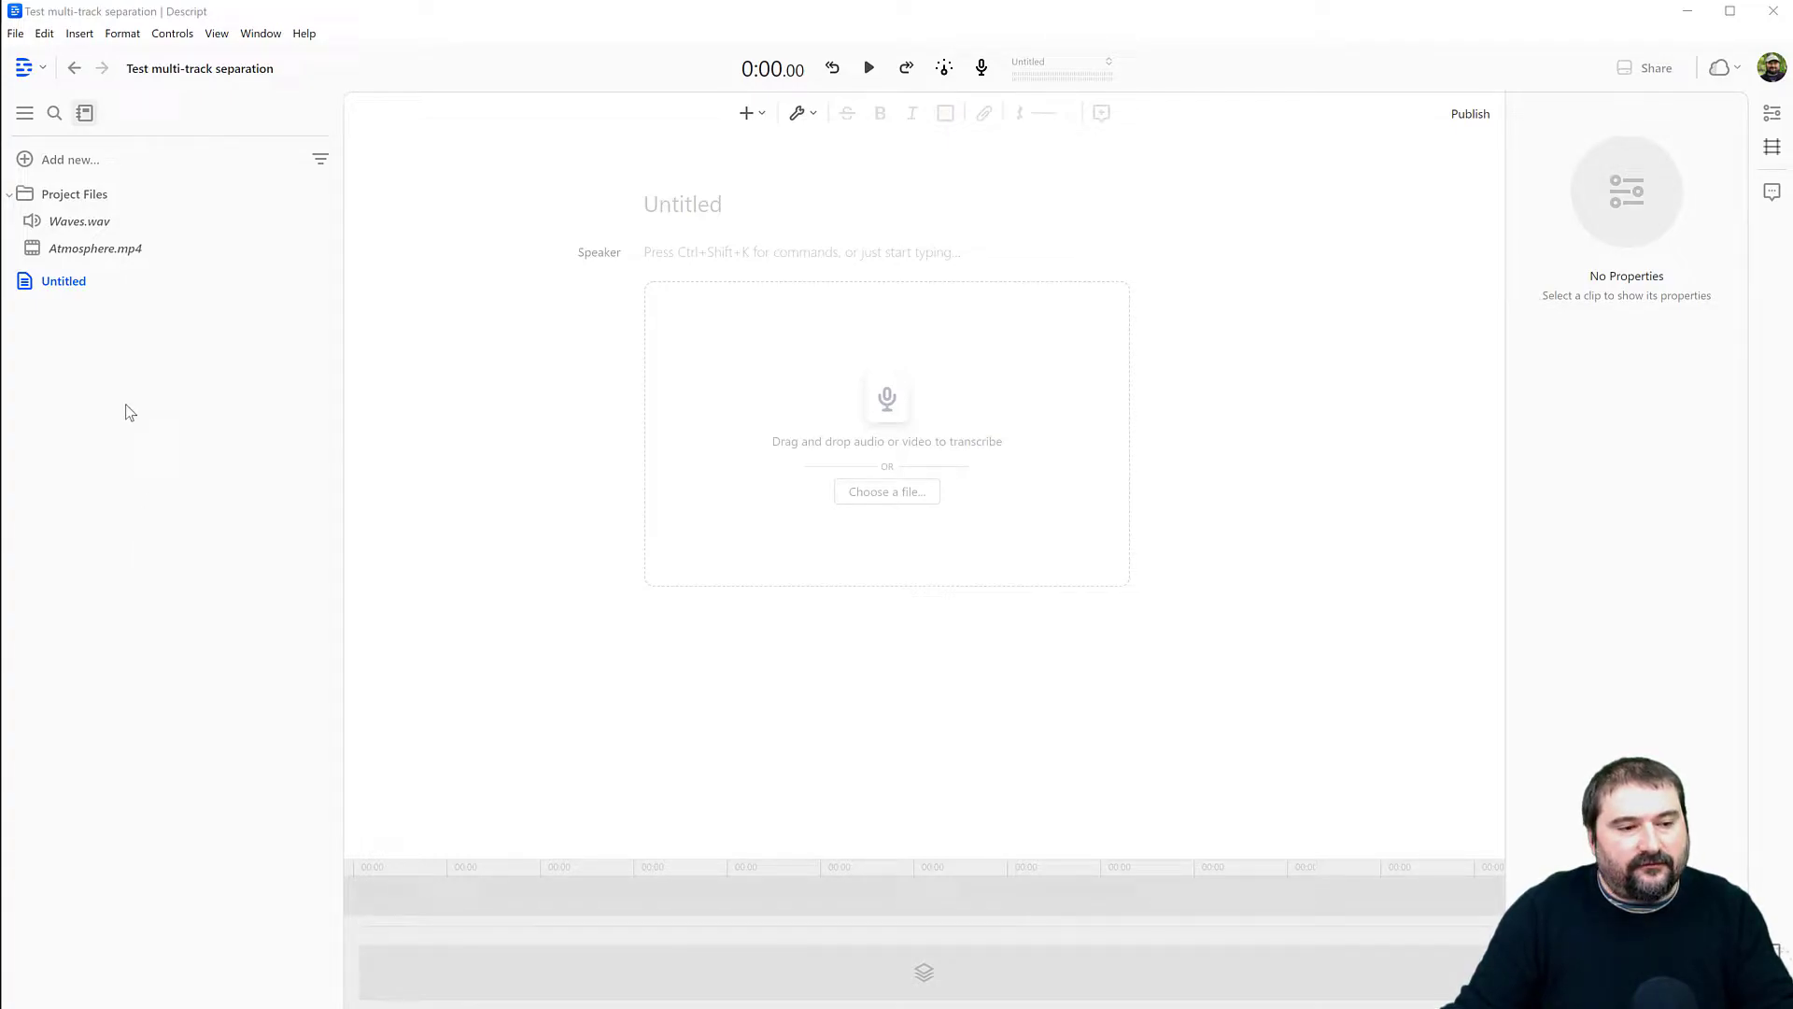
# Add a new sequence from the project panel's Add new menu
pyautogui.click(65, 158)
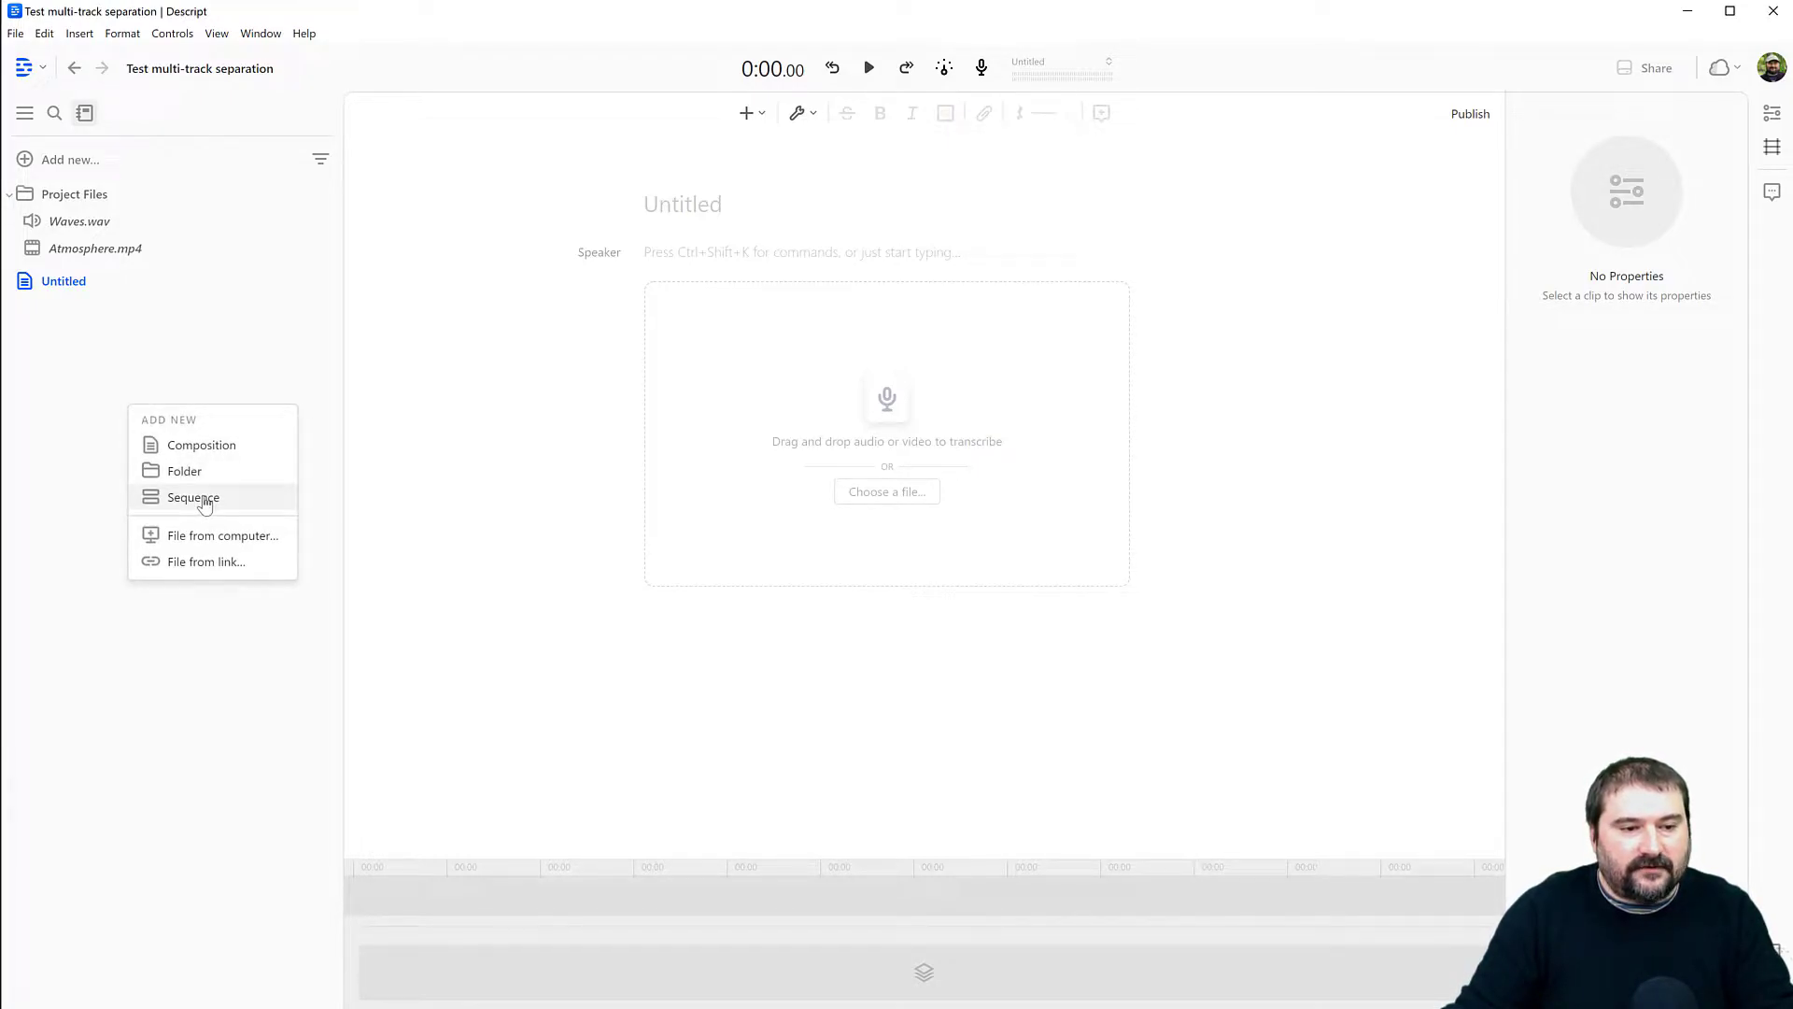
pyautogui.click(194, 496)
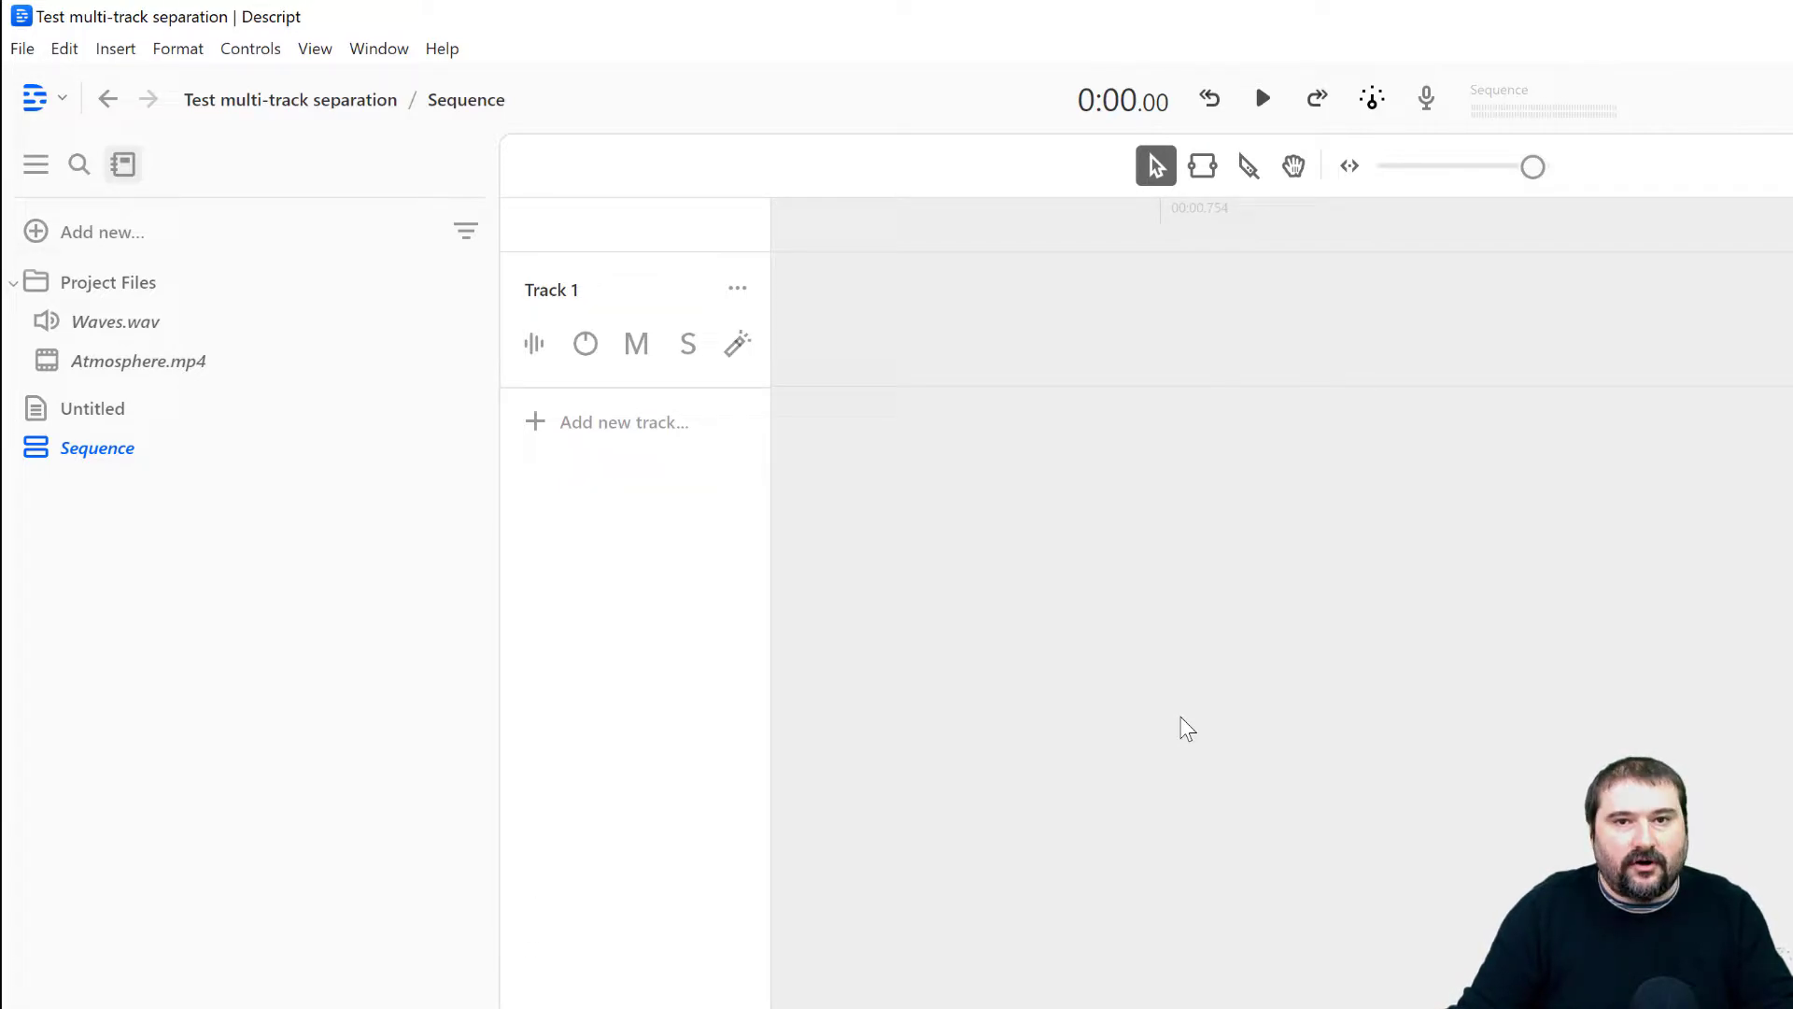
pyautogui.moveTo(1024, 594)
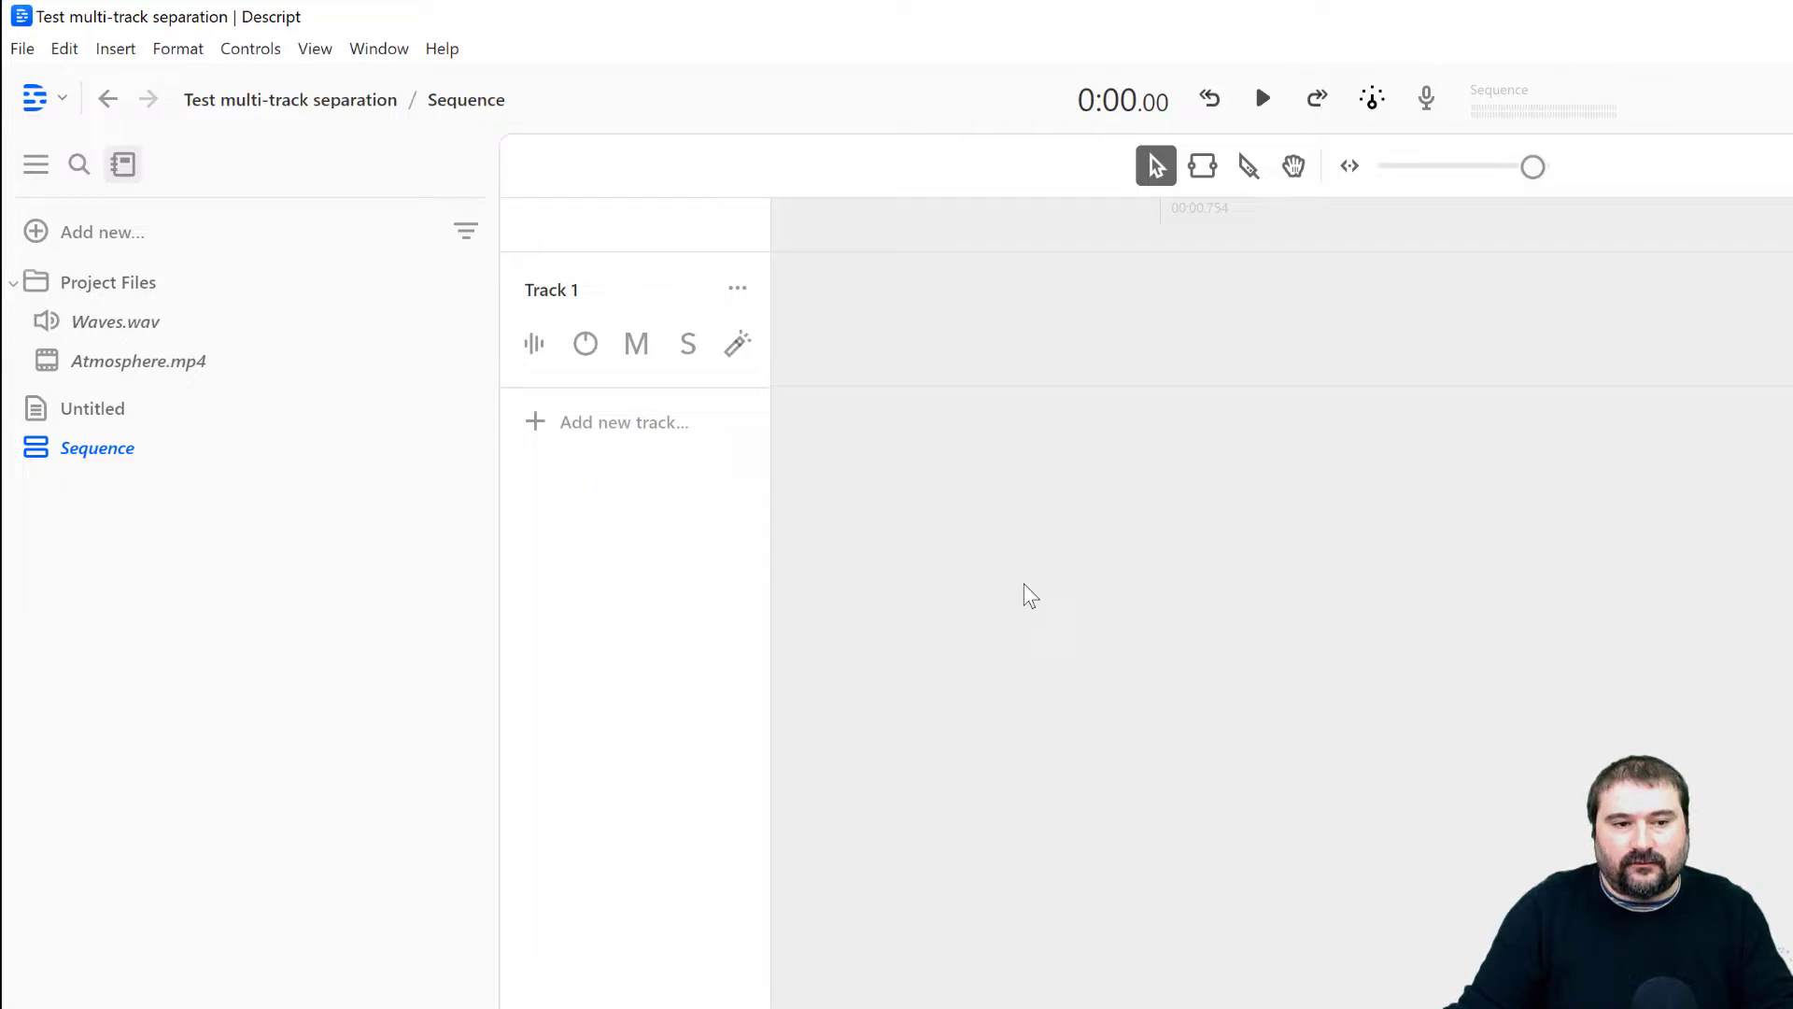
# Put Atmosphere.mp4 on Track 1 and slide it to start at 0:00
pyautogui.doubleClick(552, 289)
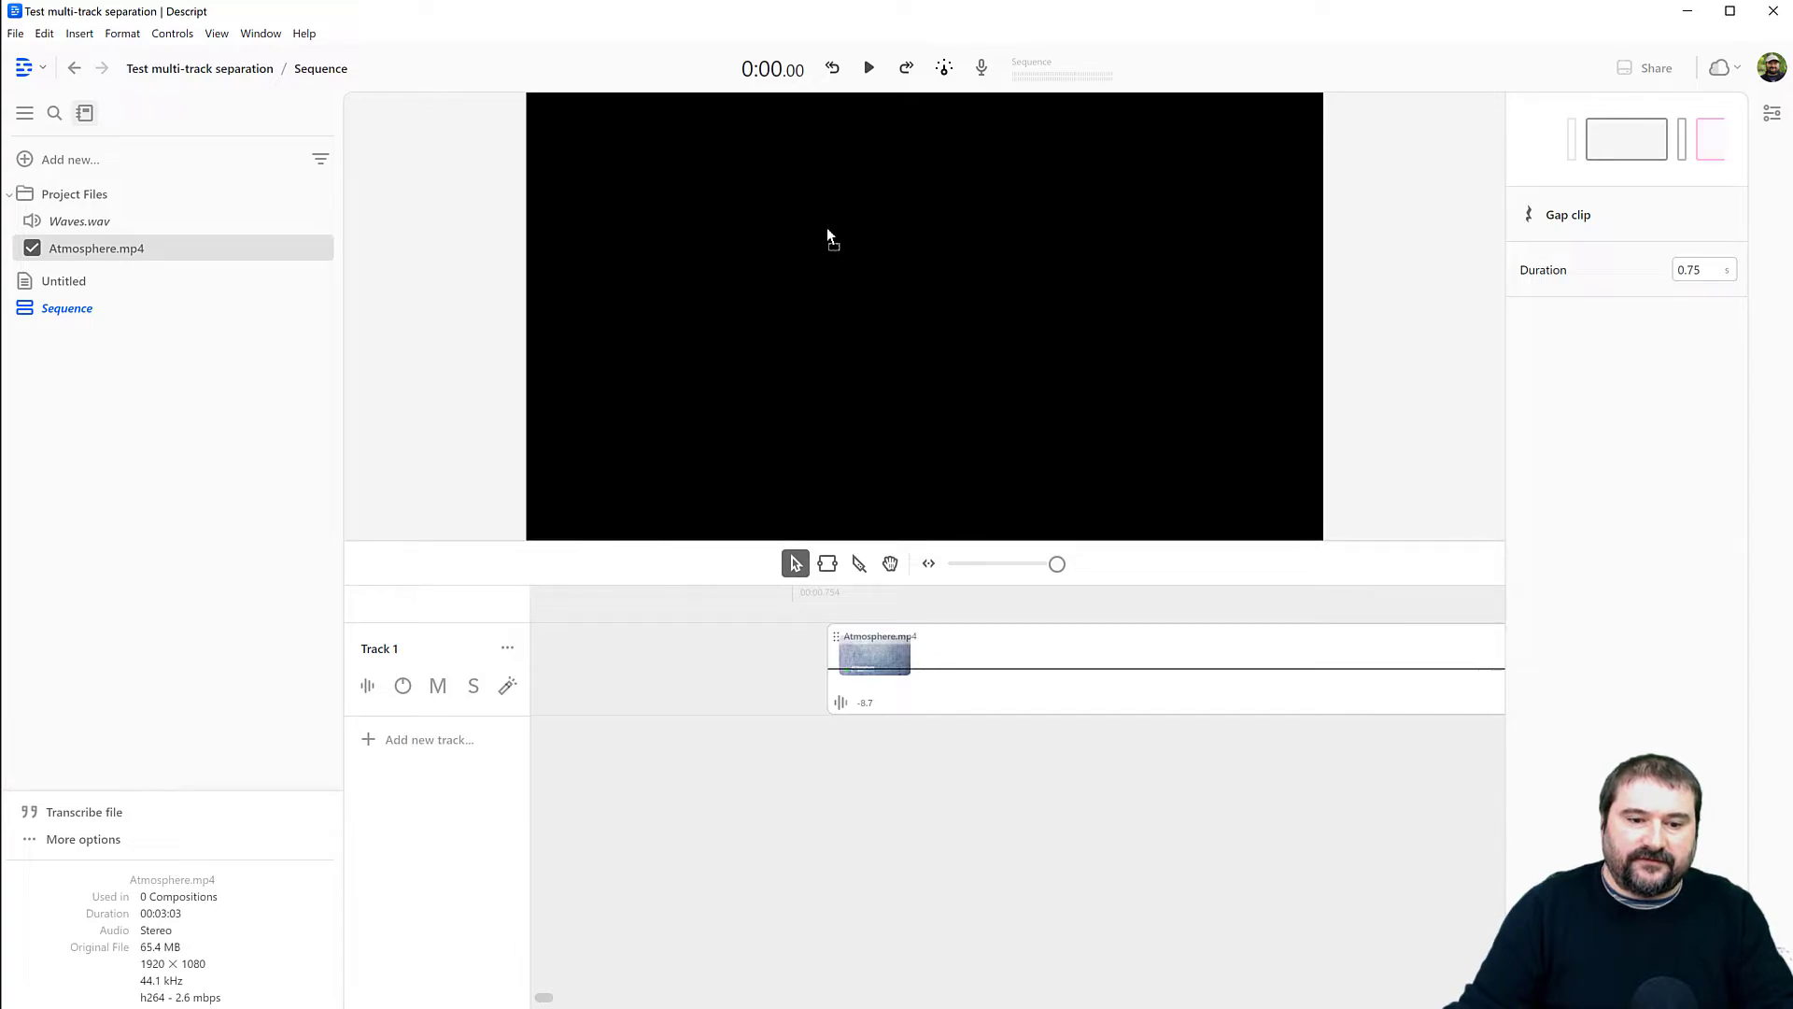
pyautogui.moveTo(875, 658); pyautogui.dragTo(697, 657)
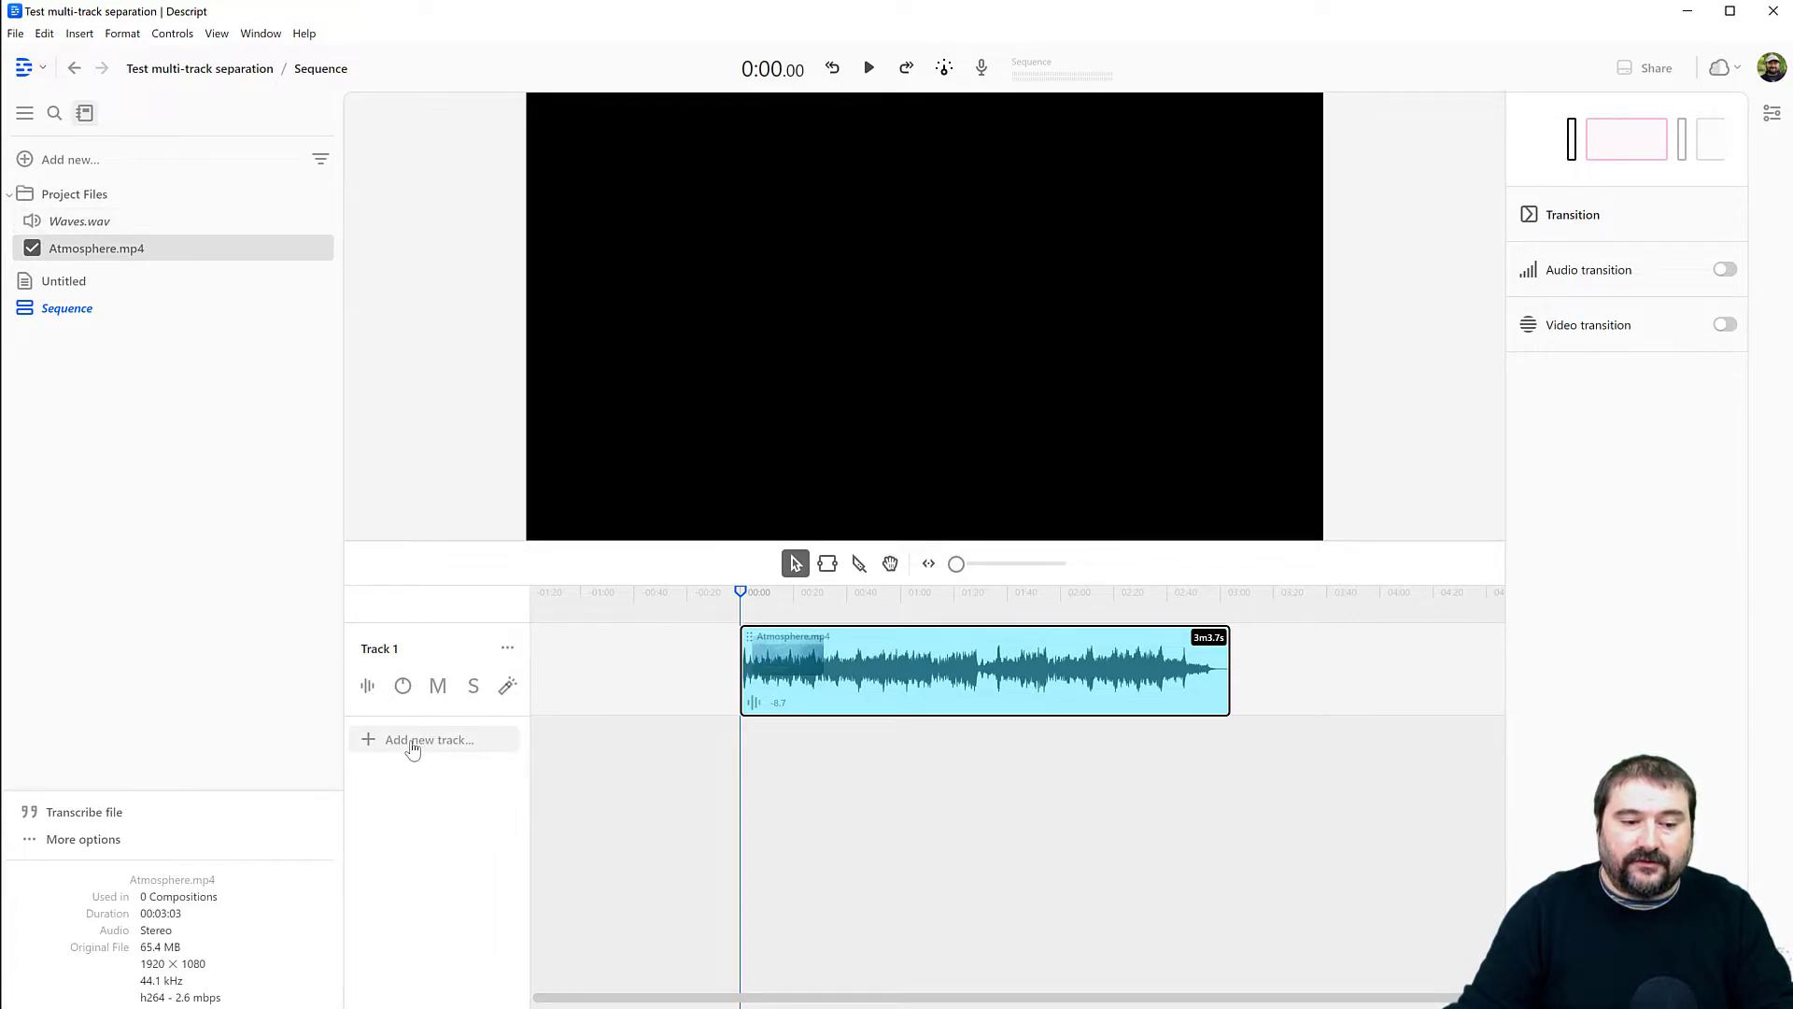
# Add Track 2 and select the Waves.wav clip on it
pyautogui.click(428, 739)
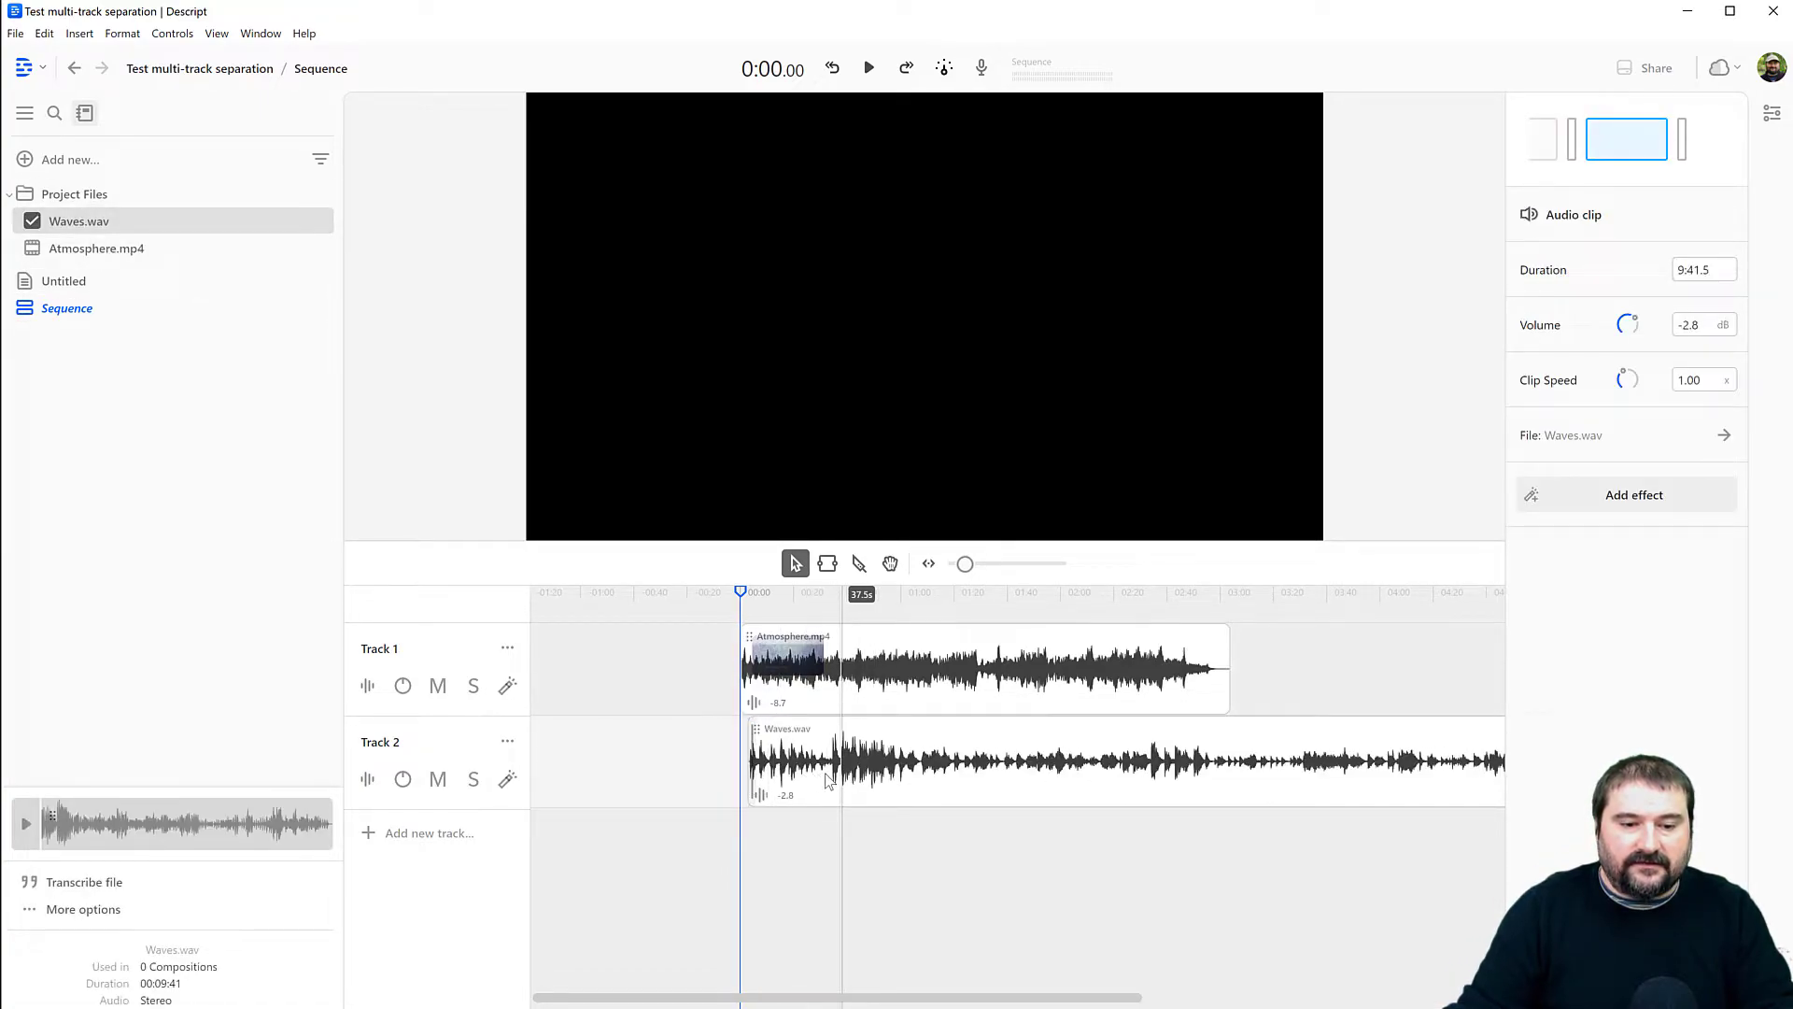
pyautogui.click(1121, 763)
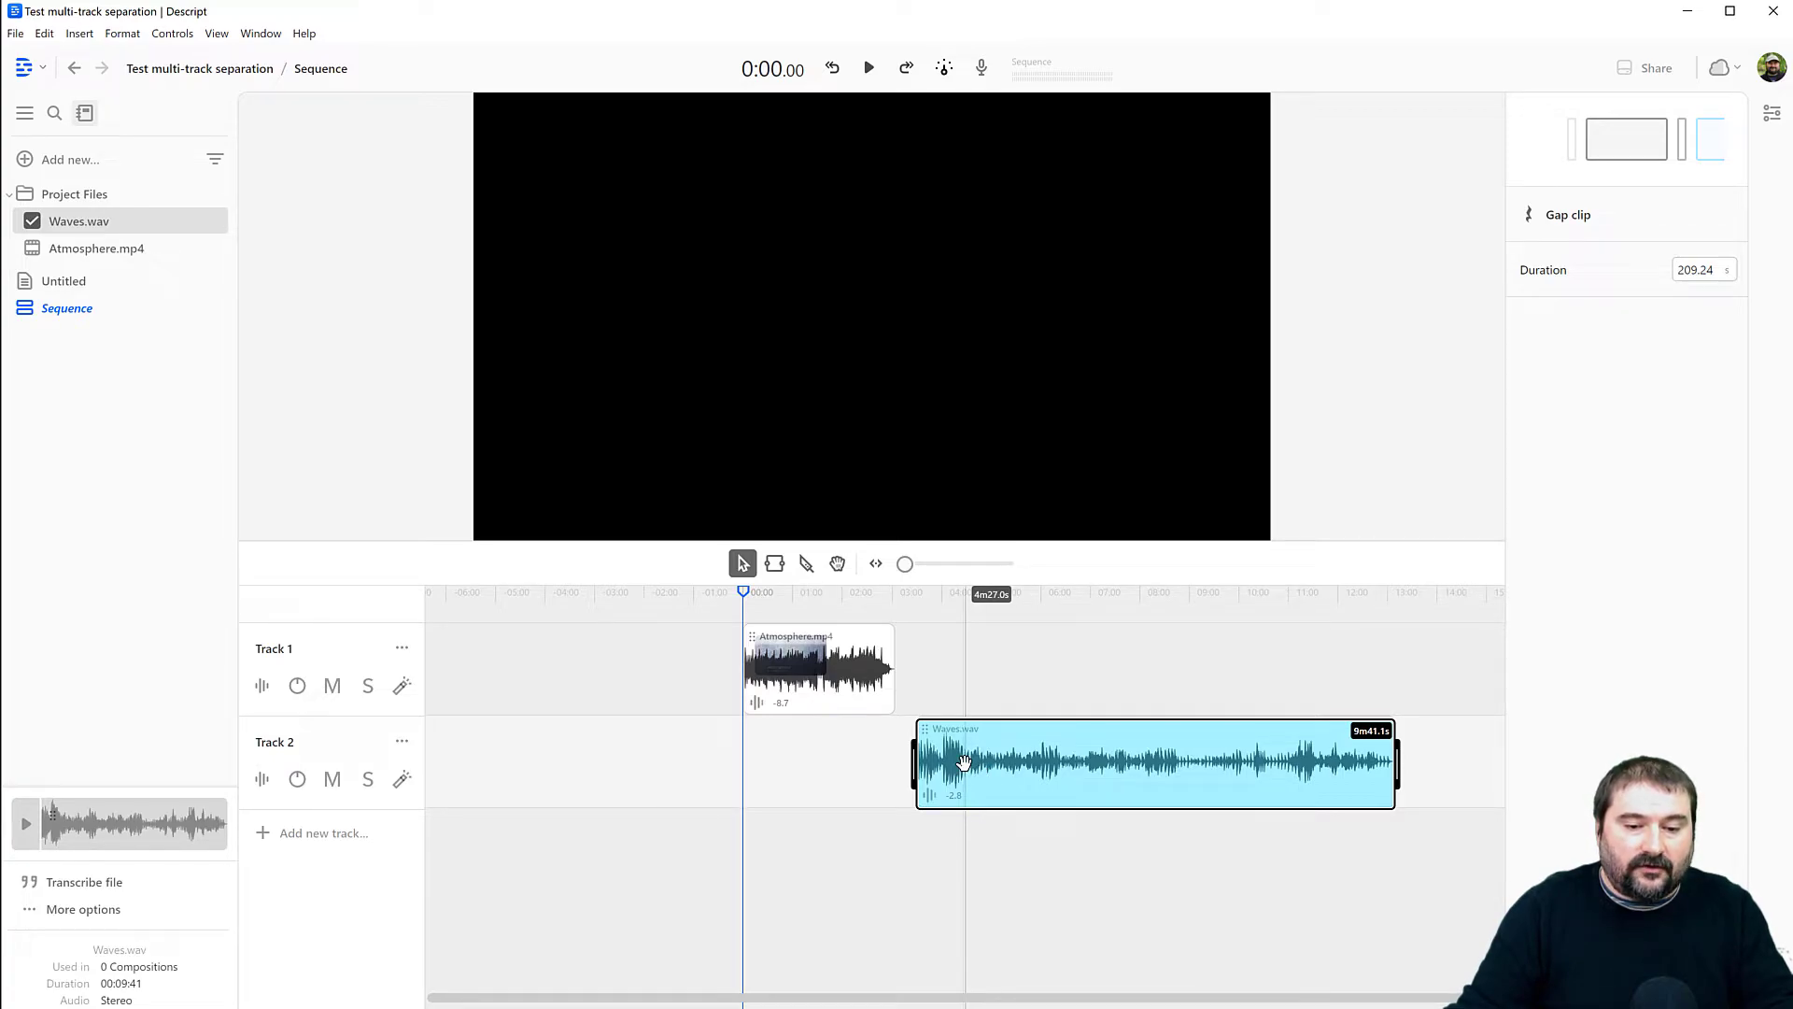
# Set the playhead just after the Atmosphere.mp4 clip ends
pyautogui.click(44, 32)
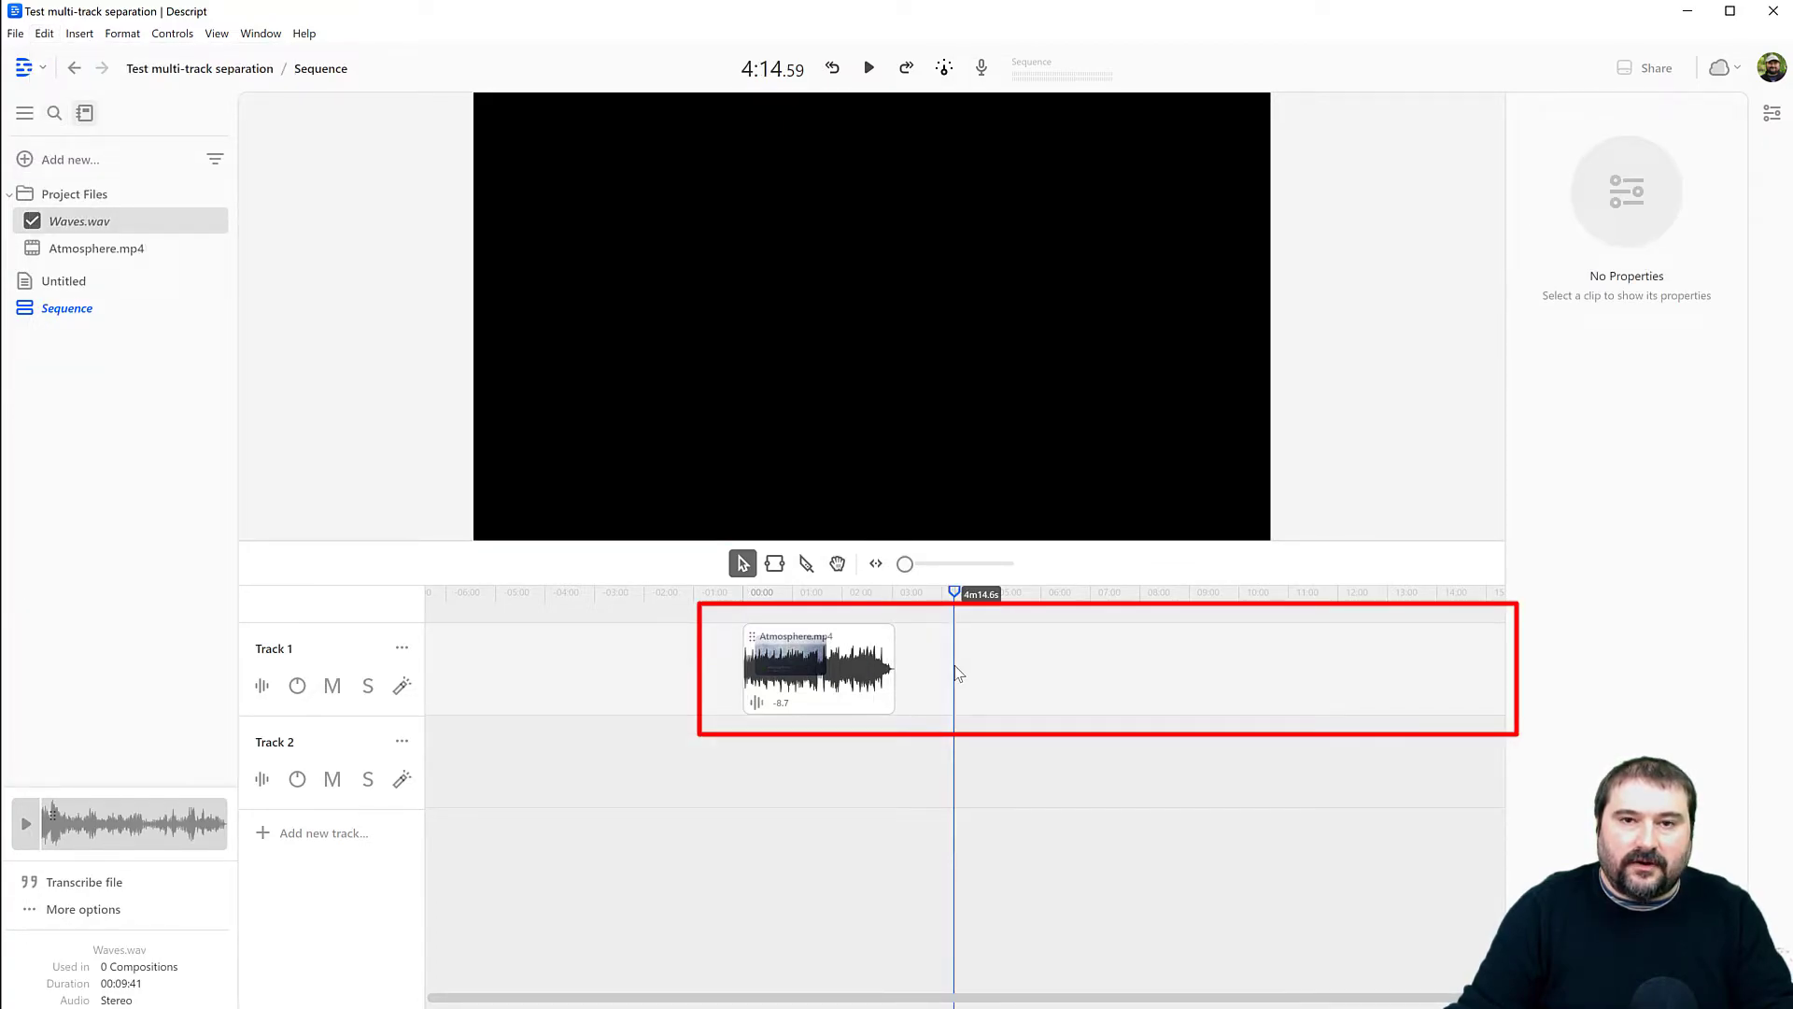
pyautogui.moveTo(965, 661)
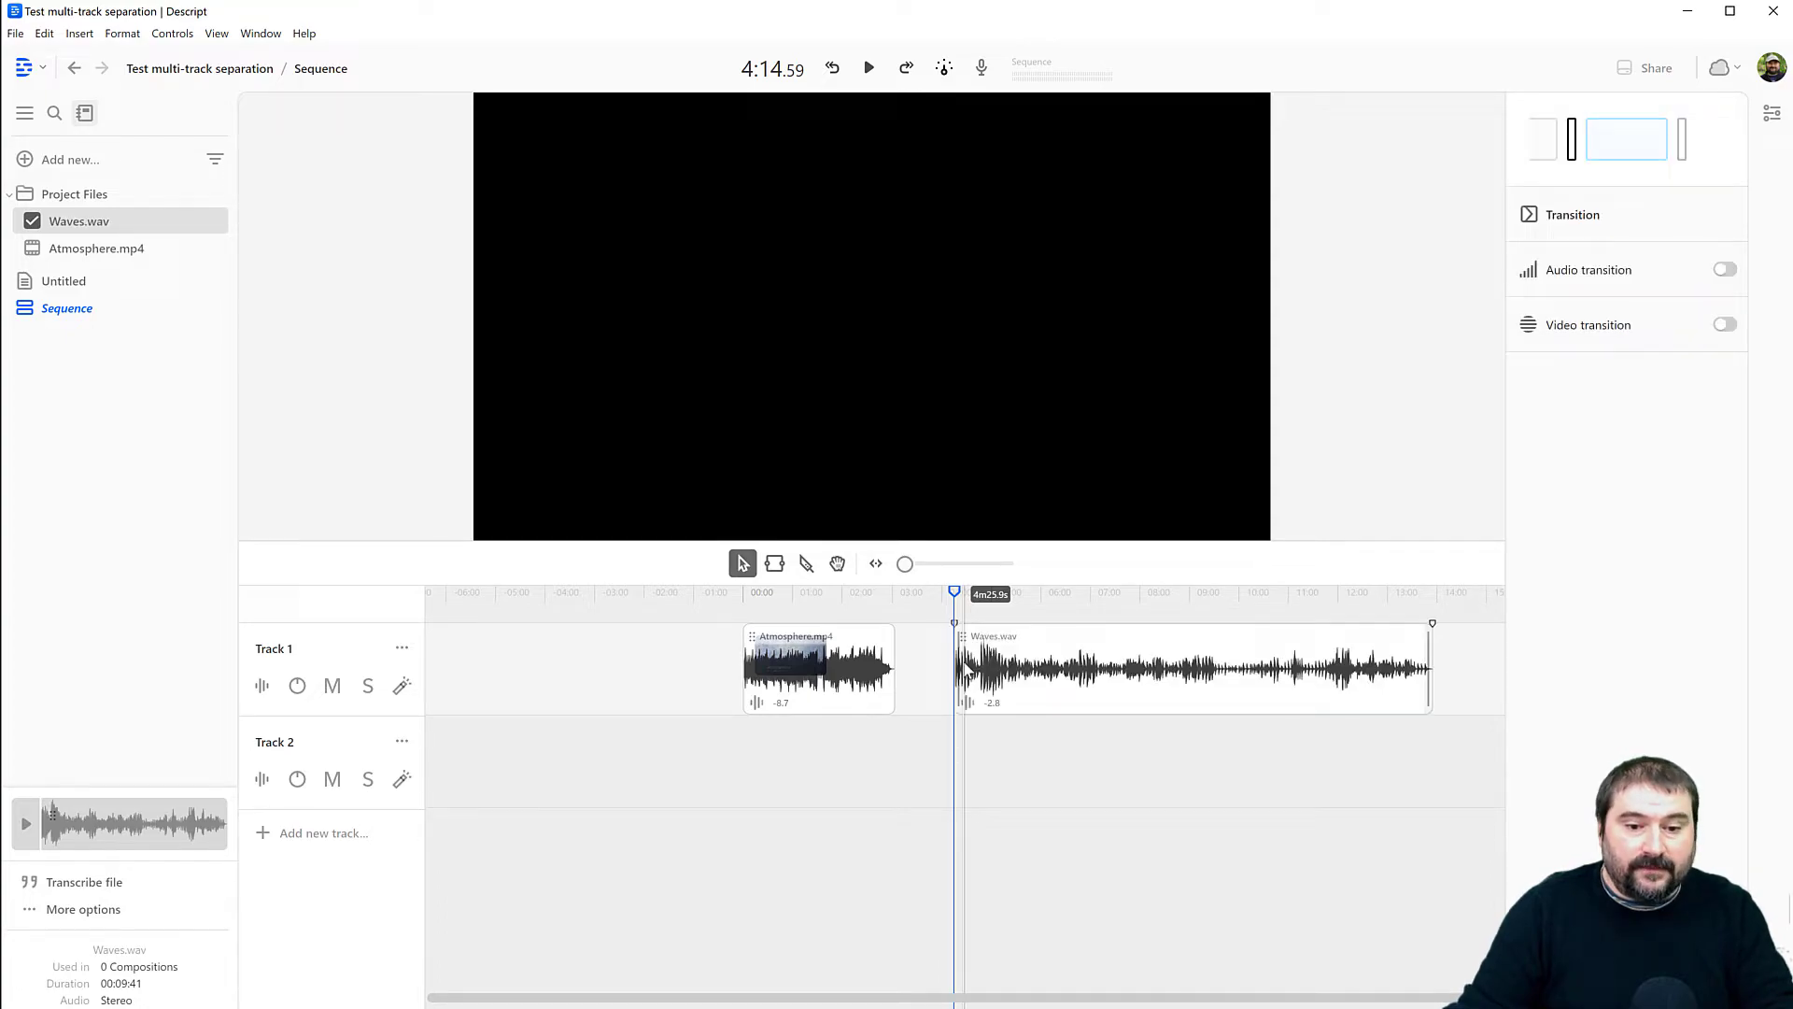
# Drag Waves.wav left on Track 1 to butt against Atmosphere.mp4's end
pyautogui.click(44, 32)
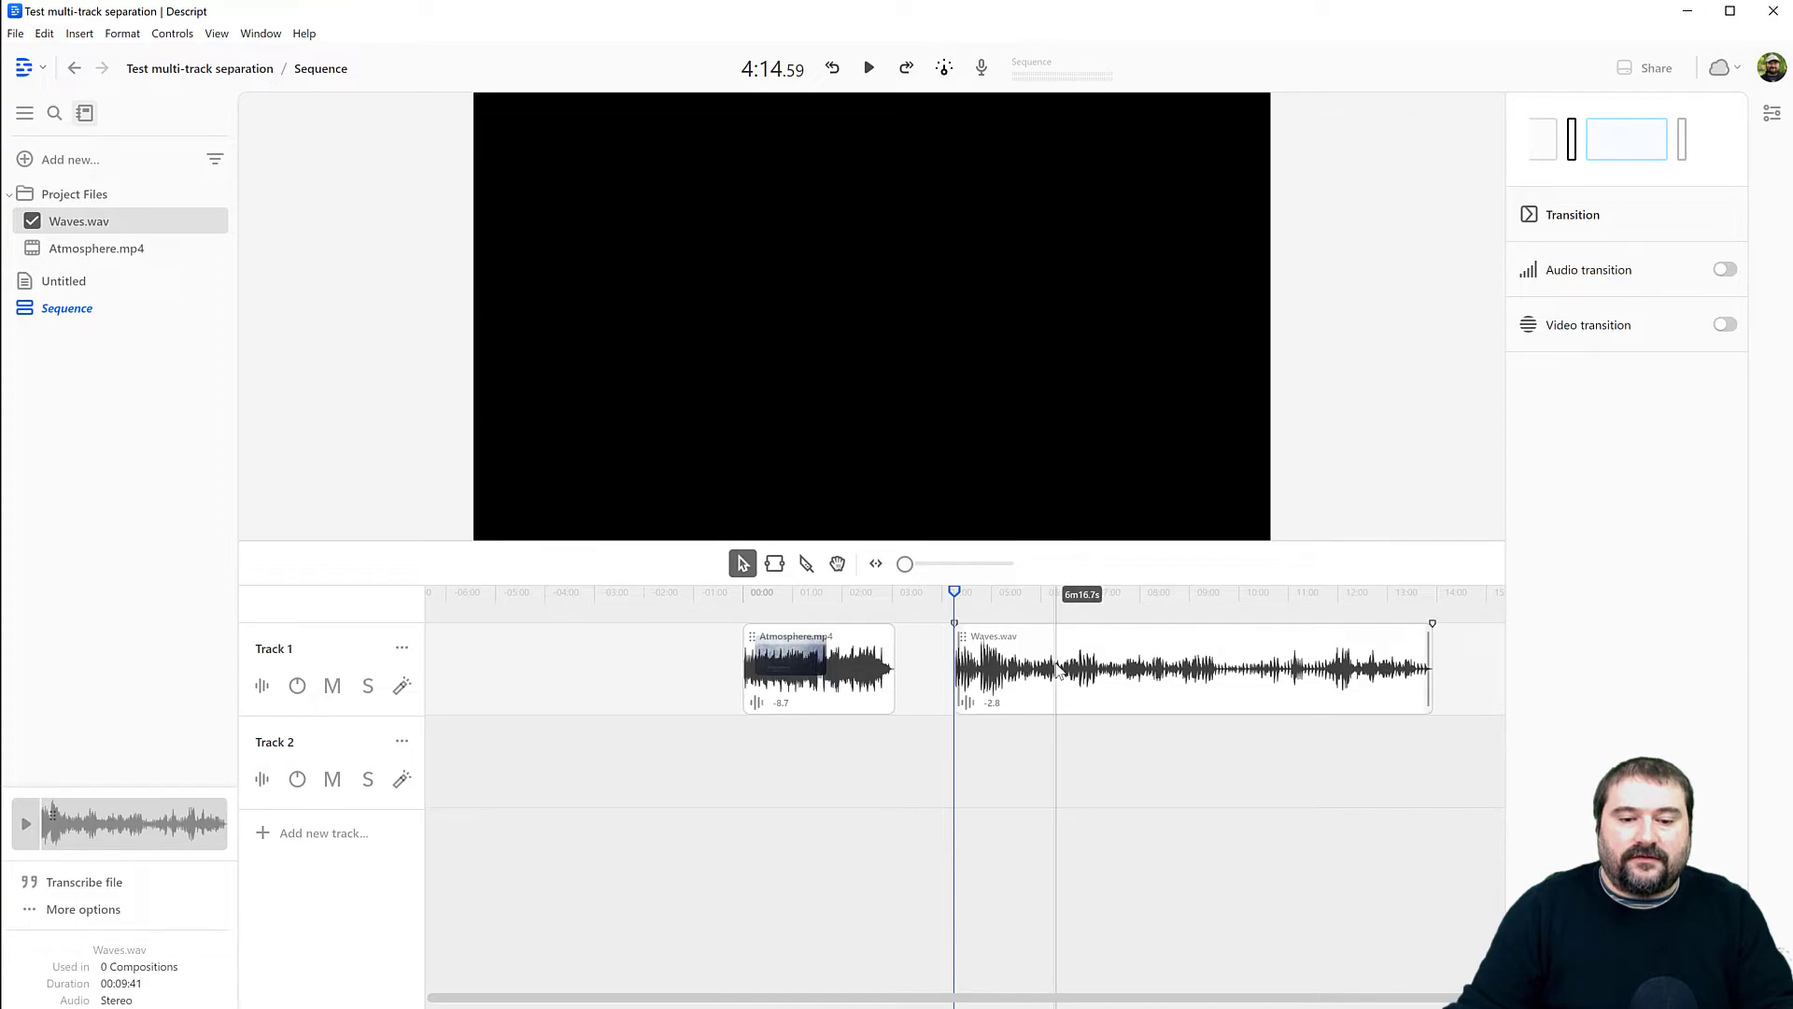
pyautogui.click(1189, 667)
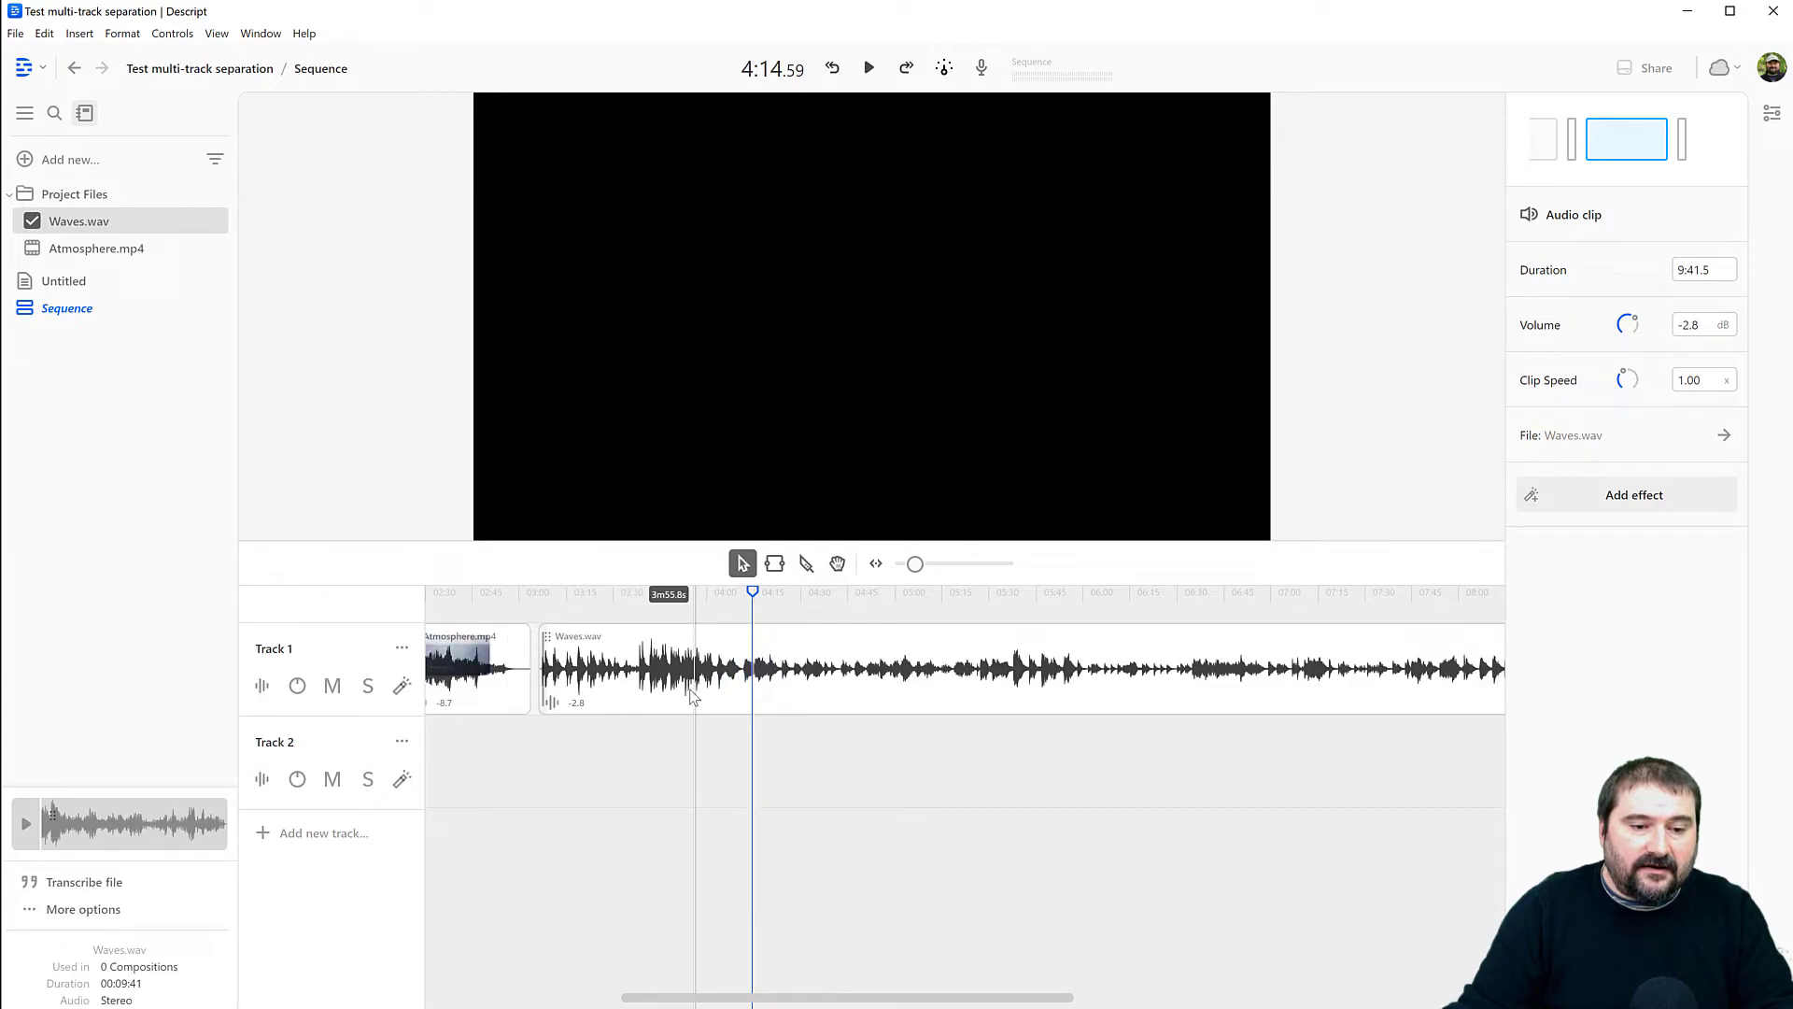
pyautogui.moveTo(694, 669); pyautogui.dragTo(691, 669)
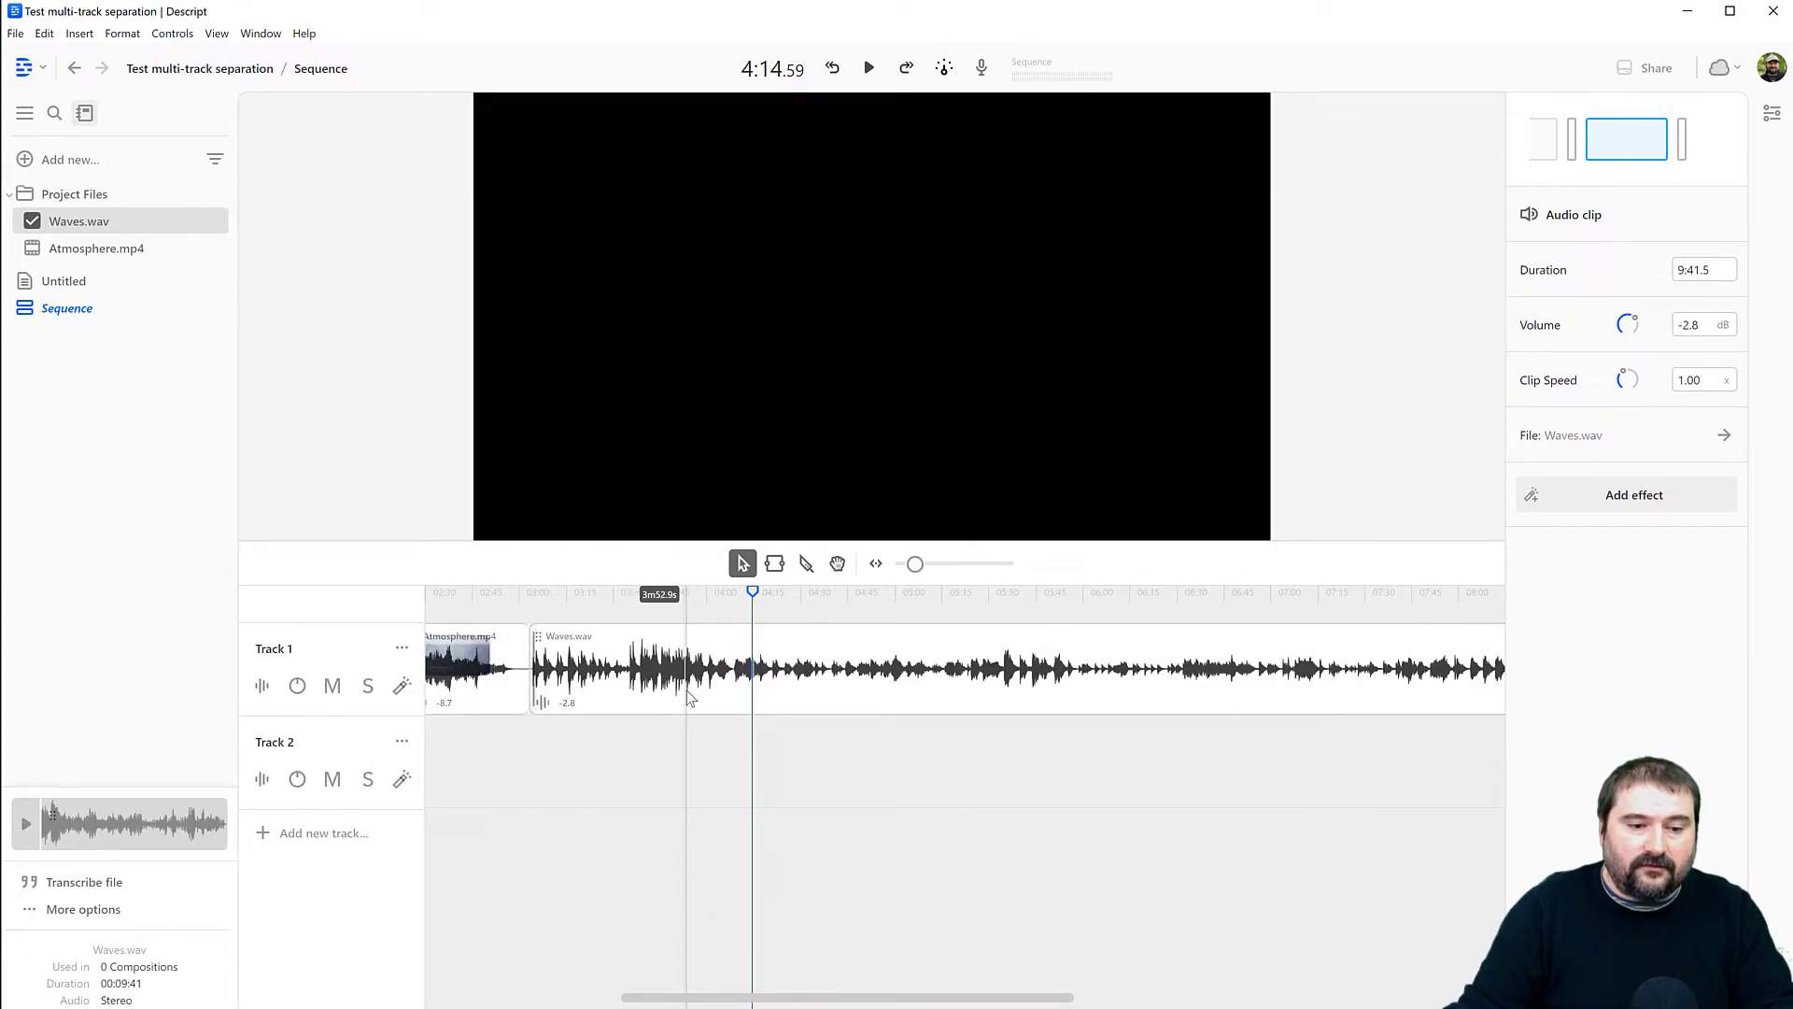